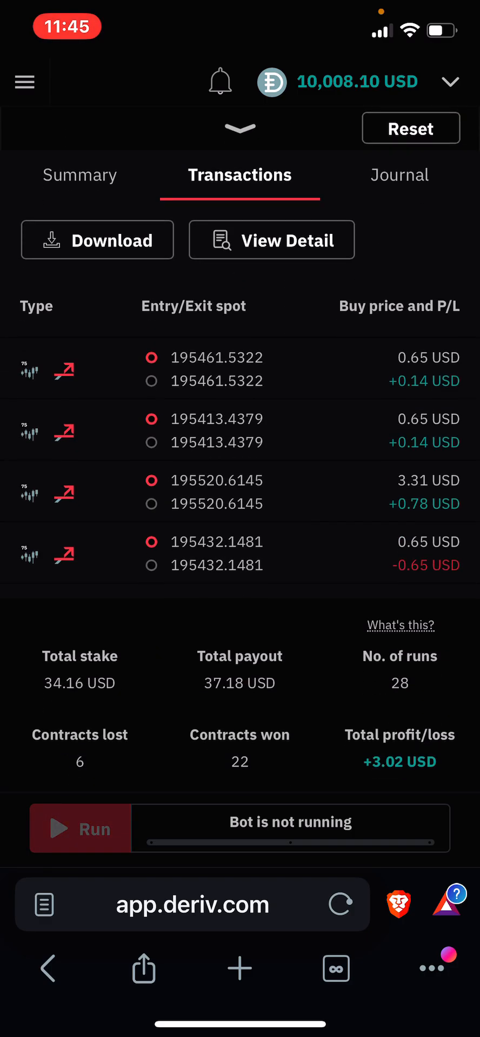
- Review the 28-run session results (+3.02 USD) and return to the Bot Builder blocks
click(79, 828)
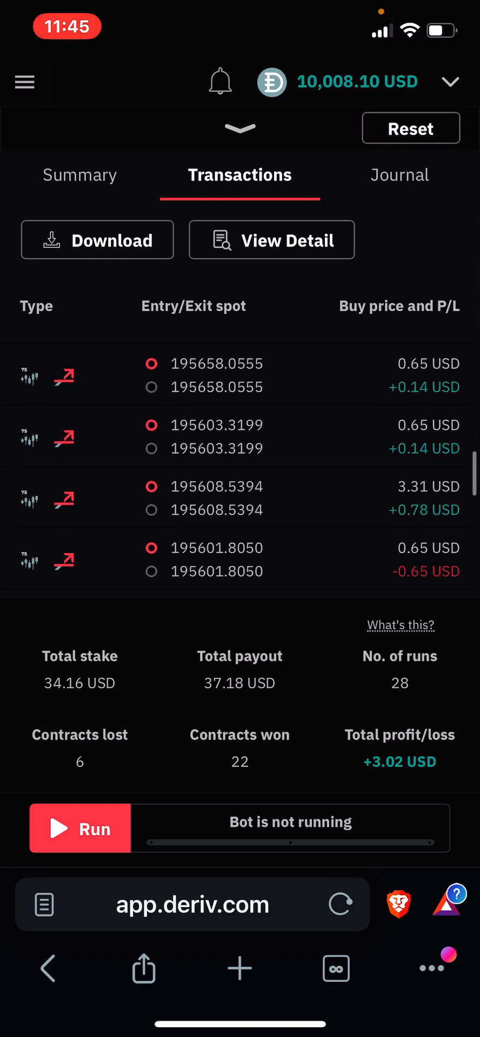
scroll(up, 3)
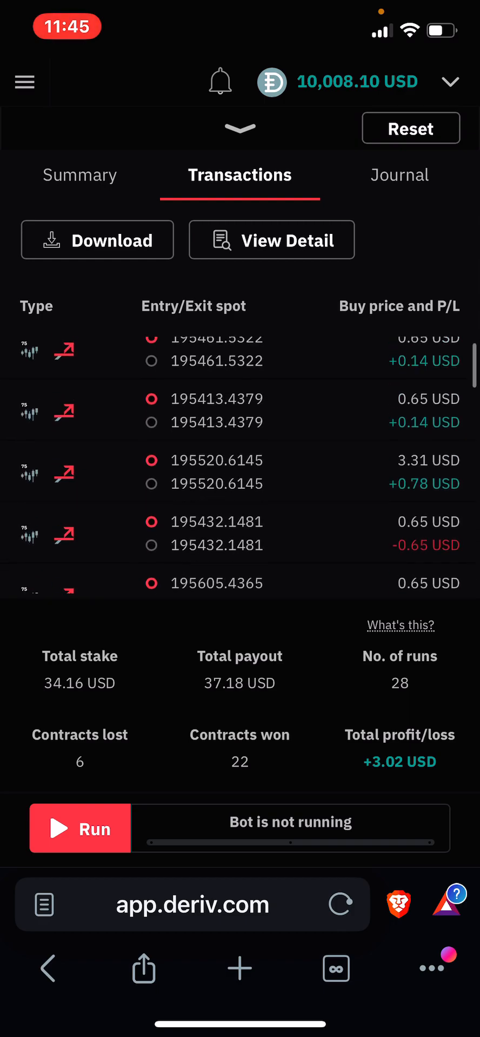
scroll(up, 3)
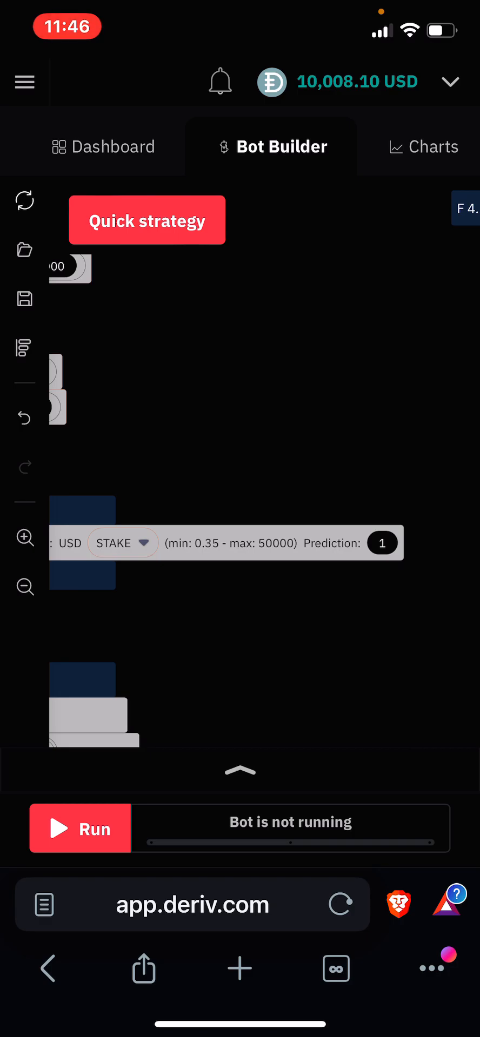
- Import the Candle-Mine Version 2 file from the phone's local files and open it in Bot Builder
click(104, 146)
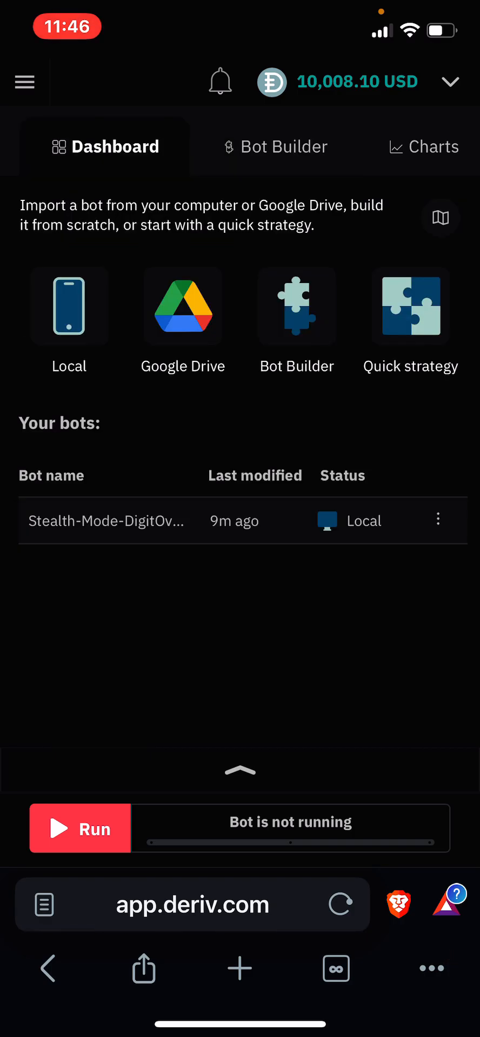
click(68, 306)
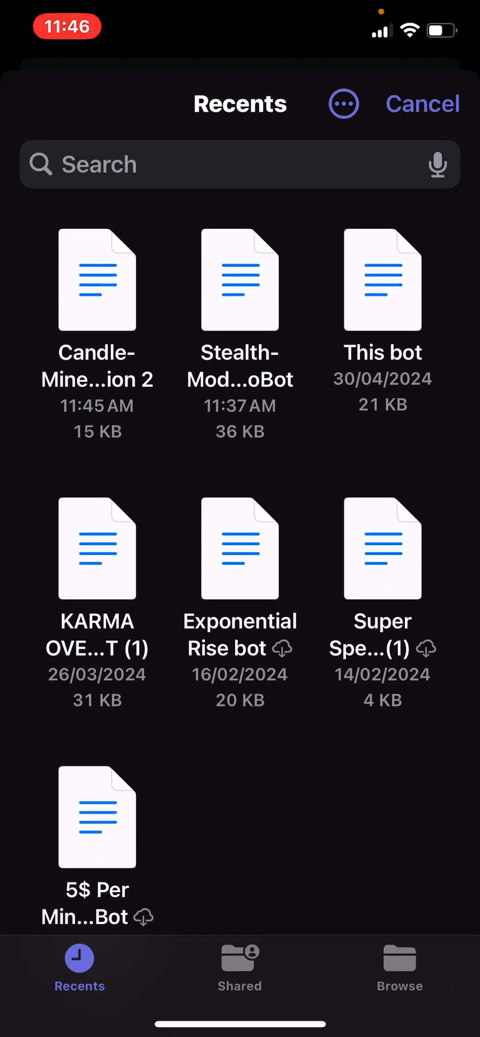
click(97, 280)
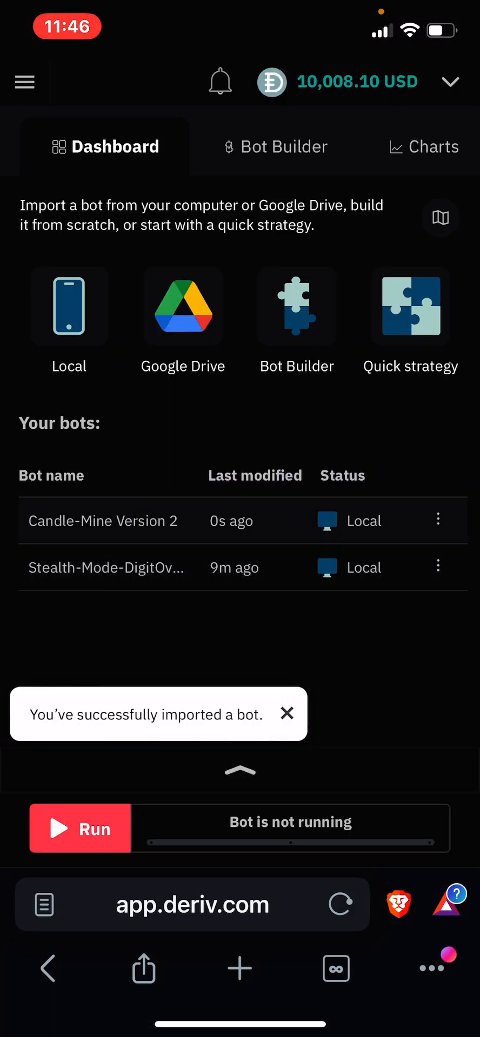
click(436, 568)
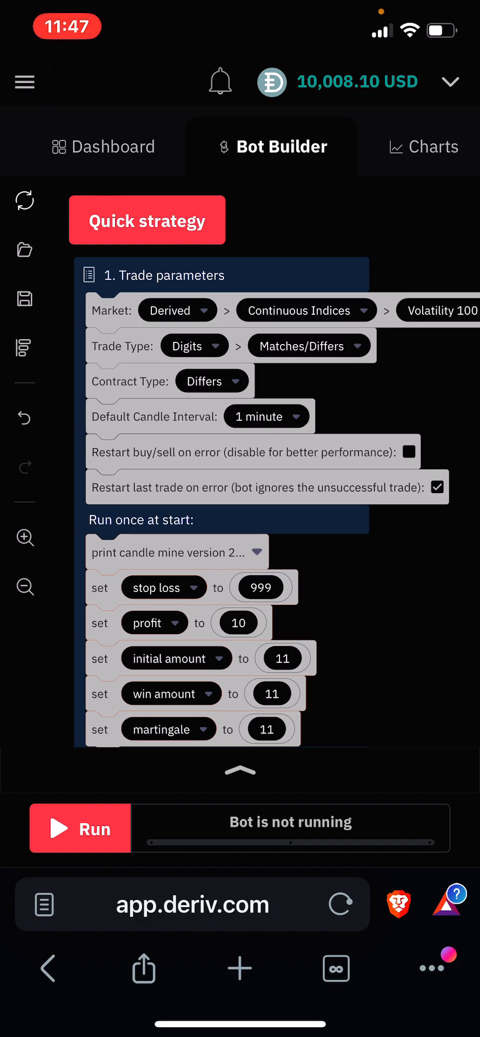
- Scroll through Candle-Mine's blocks and expand the '4. Restart trading conditions' block
scroll(up, 3)
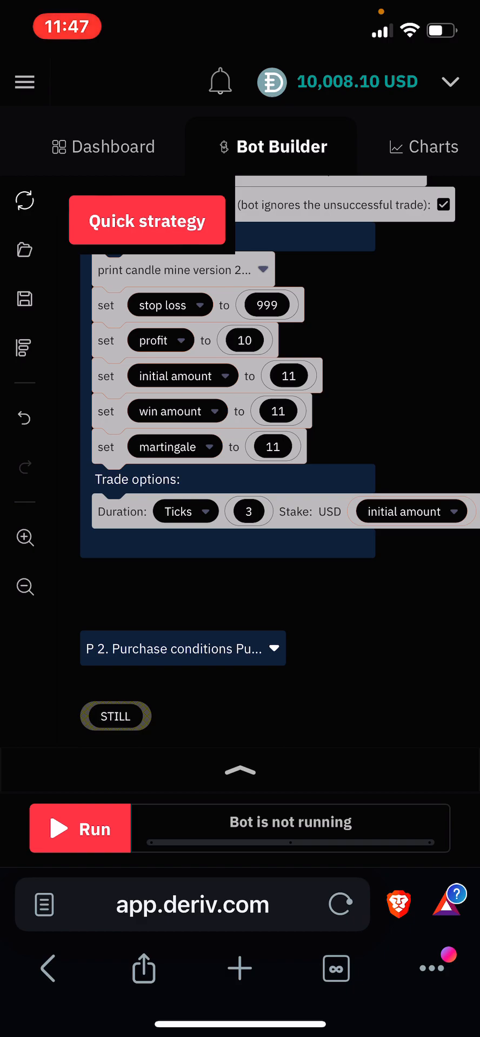
click(182, 649)
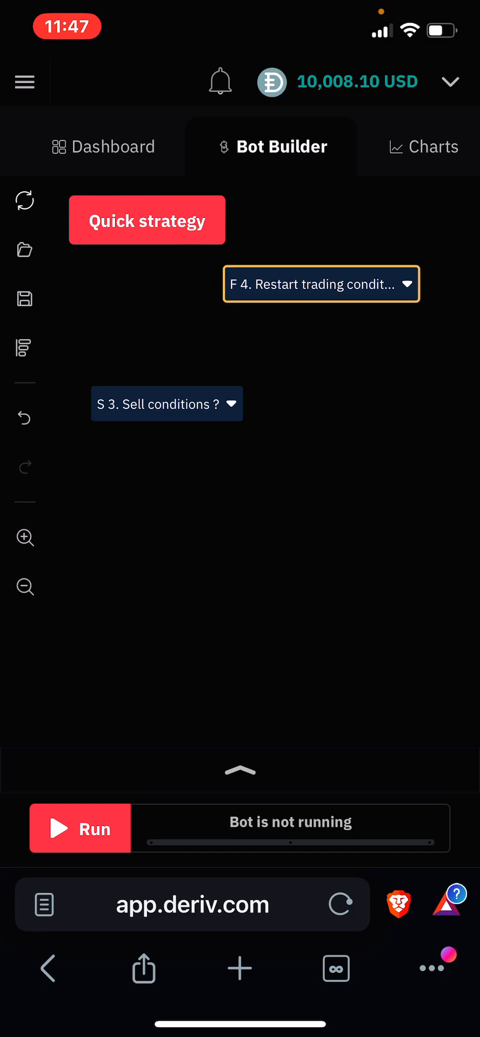
click(165, 403)
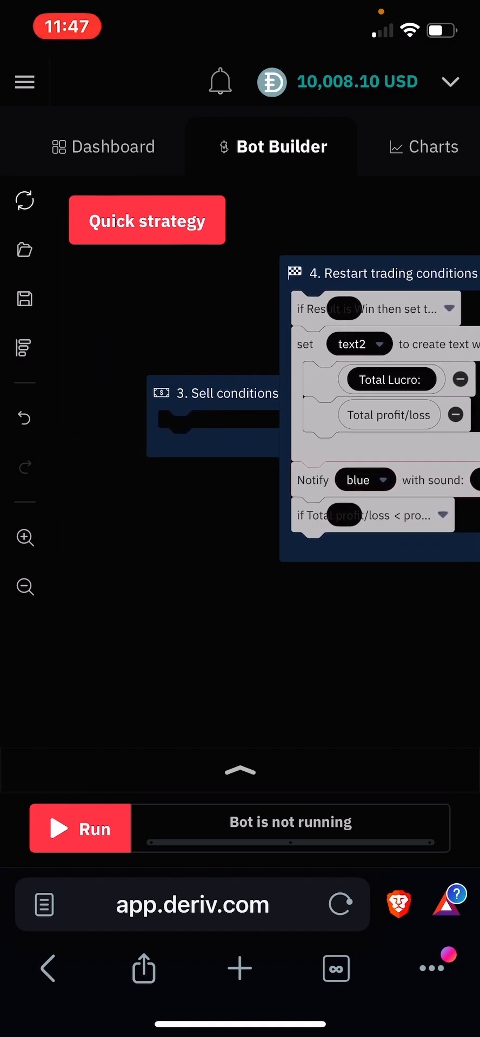
- Reset the trading stats, run the bot, and check the Journal's shared-script message
click(239, 772)
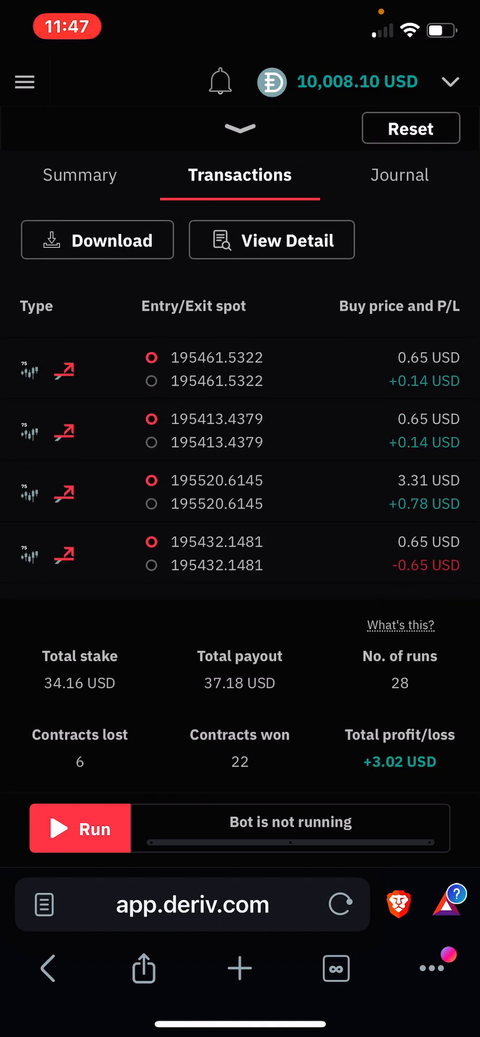
click(410, 128)
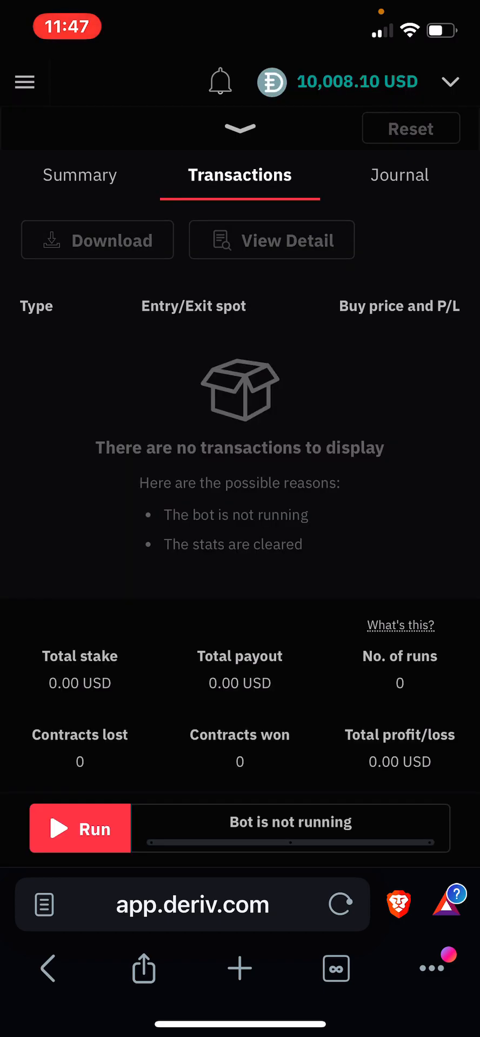
click(80, 828)
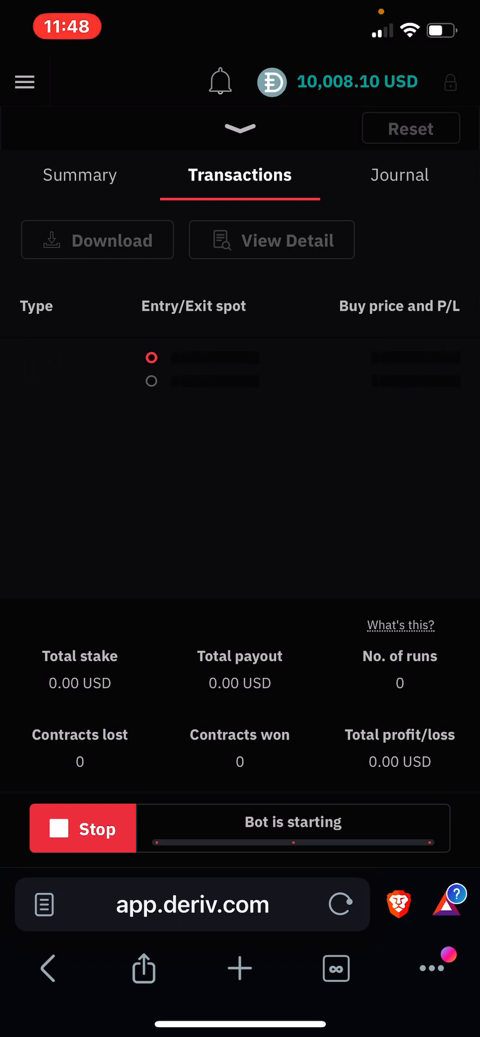
click(399, 175)
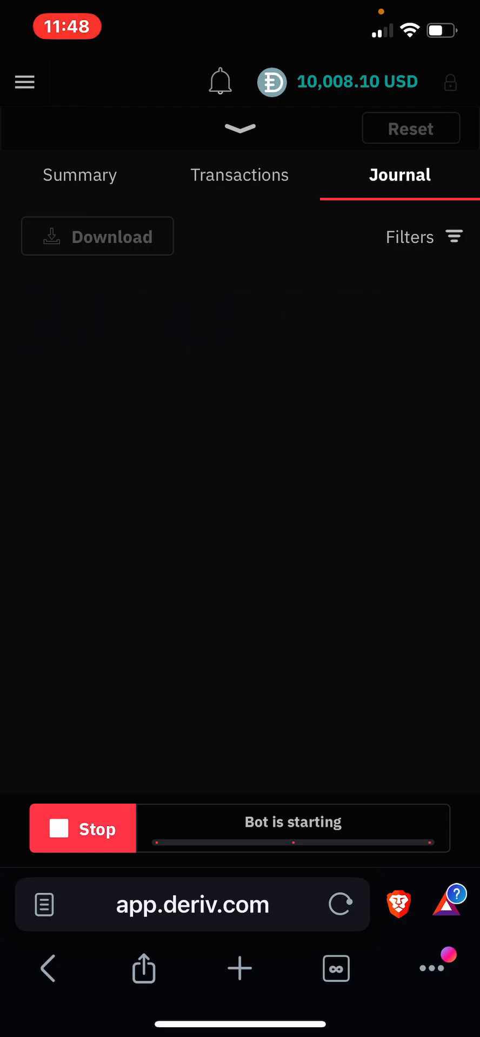
click(239, 174)
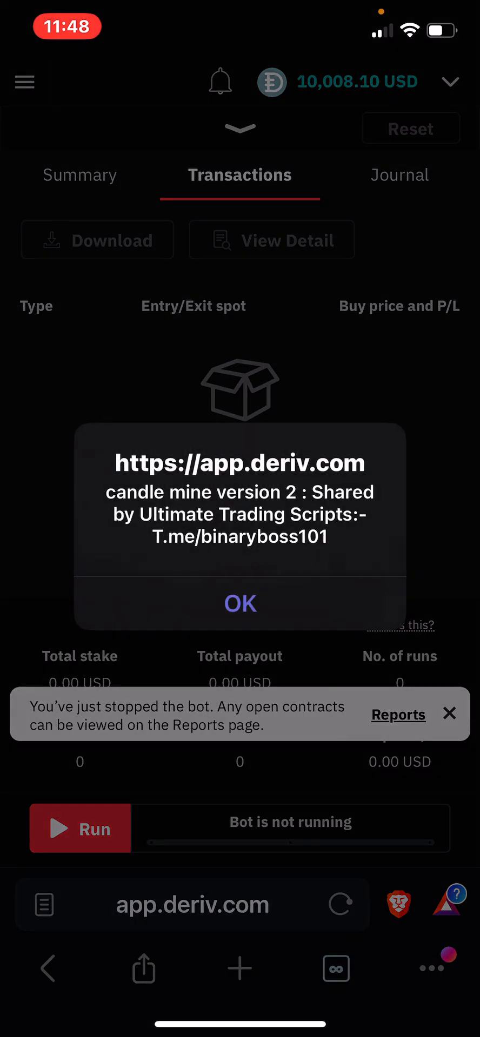
- Dismiss the alert and let the bot trade 11 USD stakes, winning 9 of 10
click(239, 603)
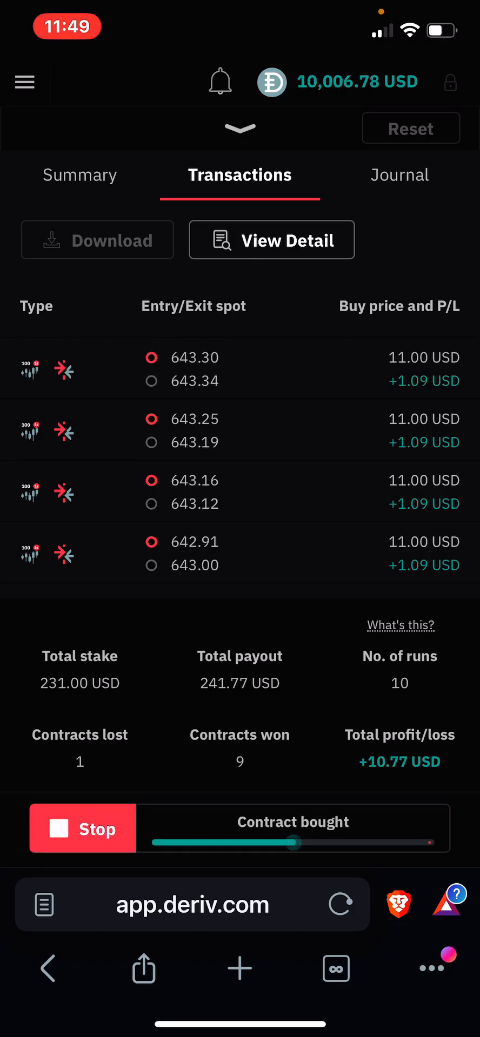
- Stop the bot and change the initial amount block from 11 to 2
click(83, 828)
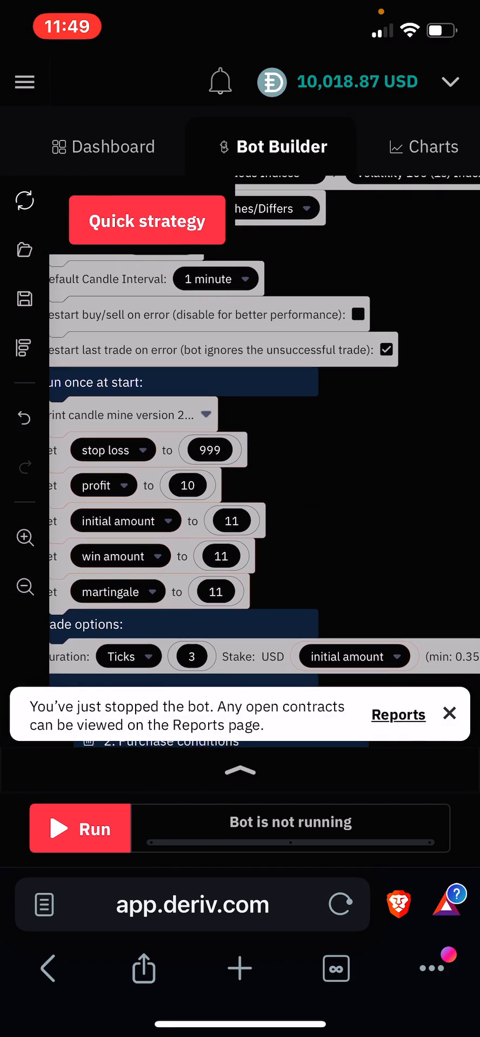
scroll(up, 3)
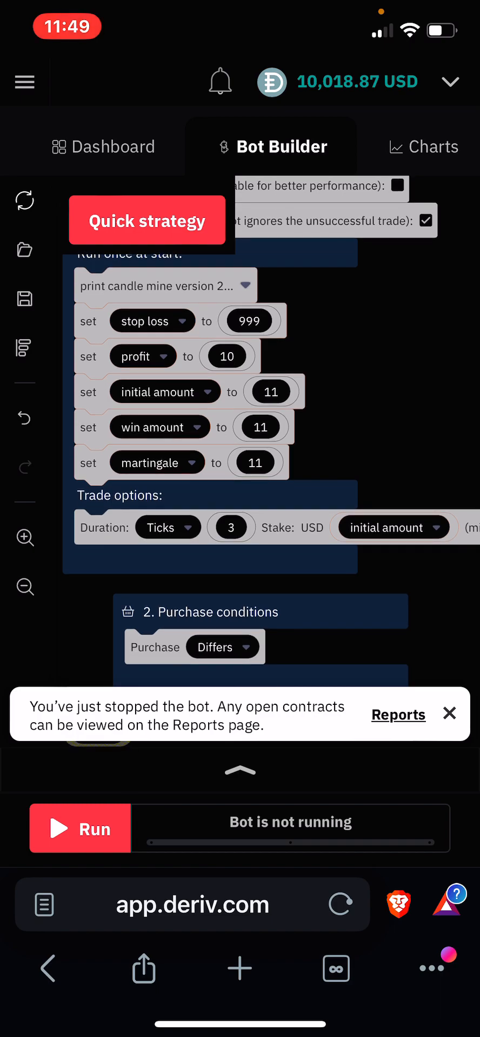
click(450, 713)
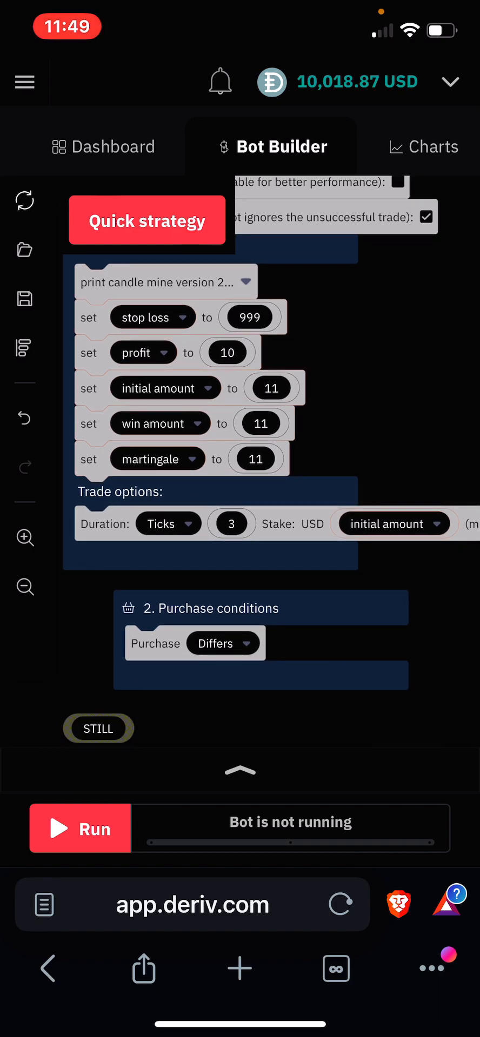
click(270, 388)
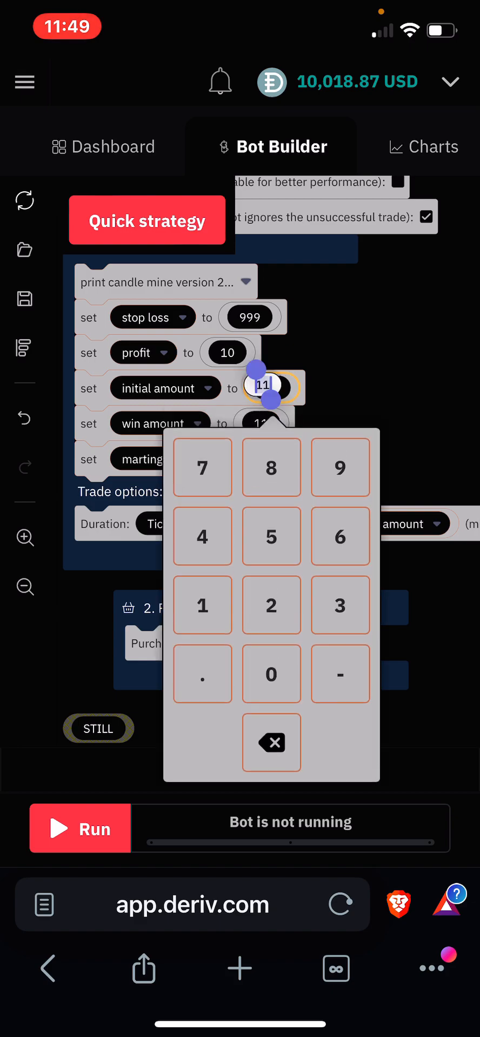
click(271, 604)
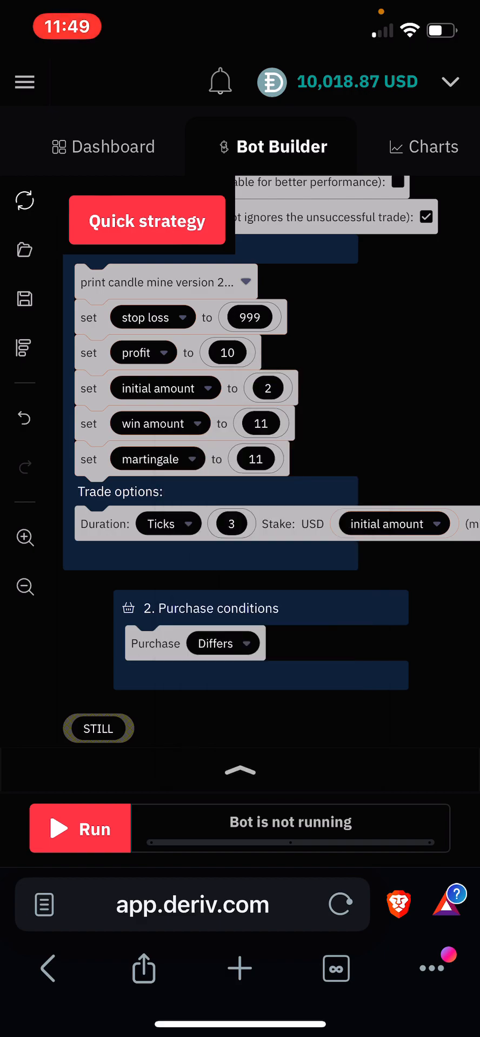
click(410, 128)
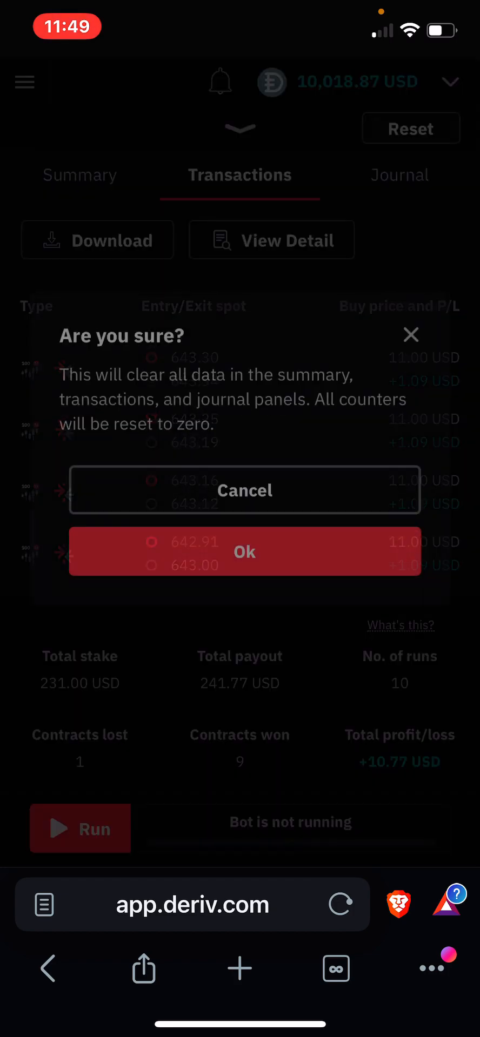
- Confirm clearing the stats, dismiss the alert, and stop after three wins (+2.38 USD)
click(244, 551)
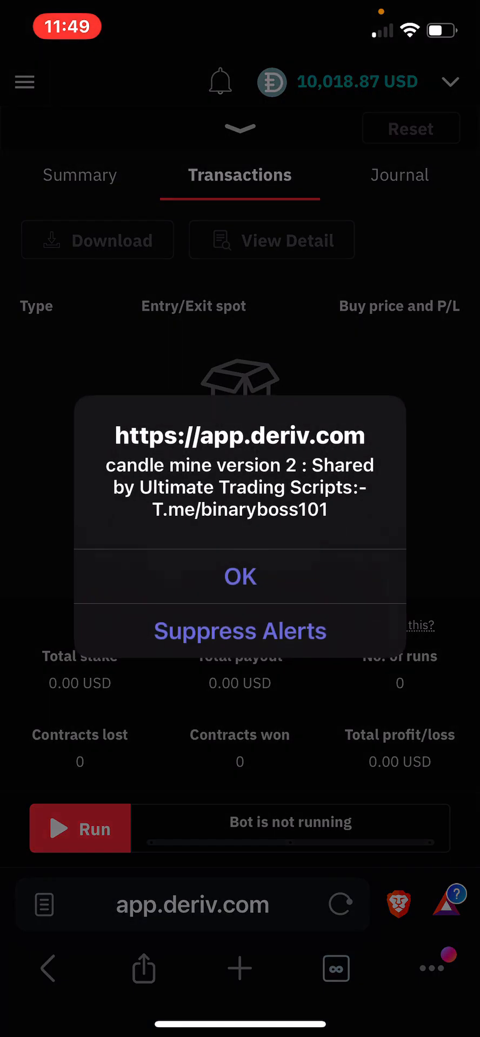
click(239, 577)
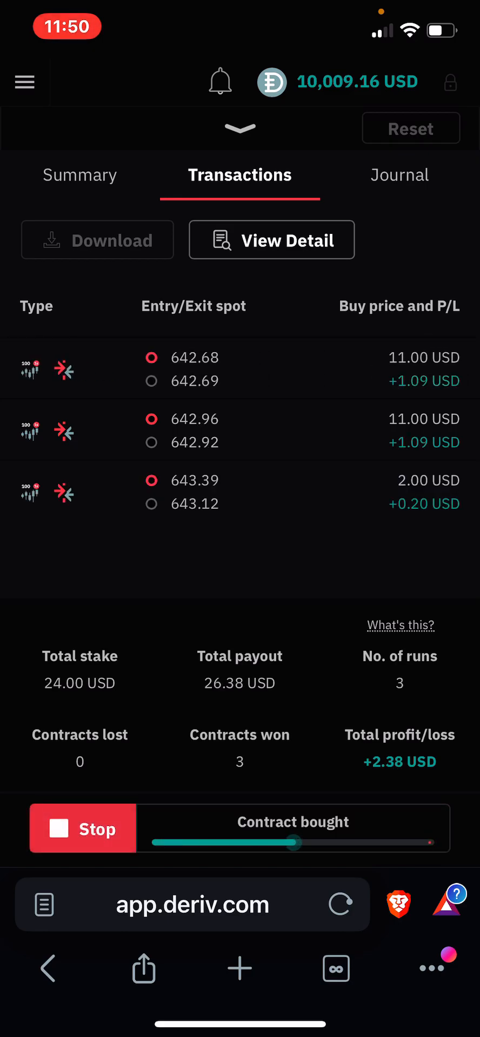
click(82, 828)
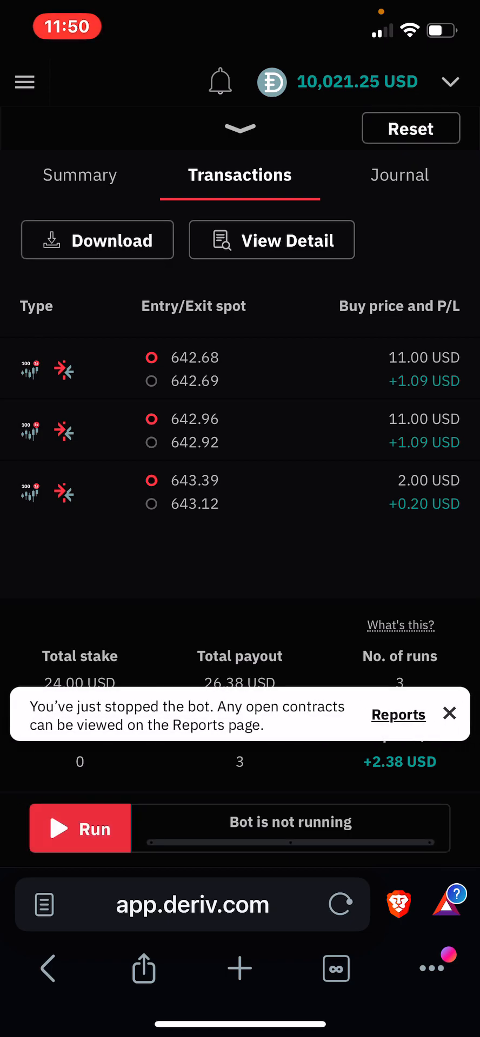
- Set the win amount block to 2 and rerun the bot, buying a fourth 2 USD contract
click(239, 128)
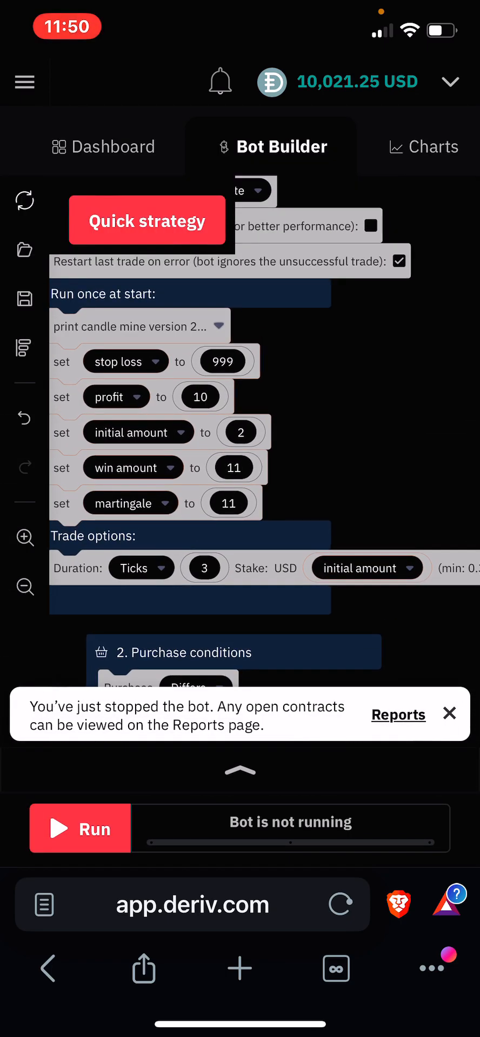
click(229, 468)
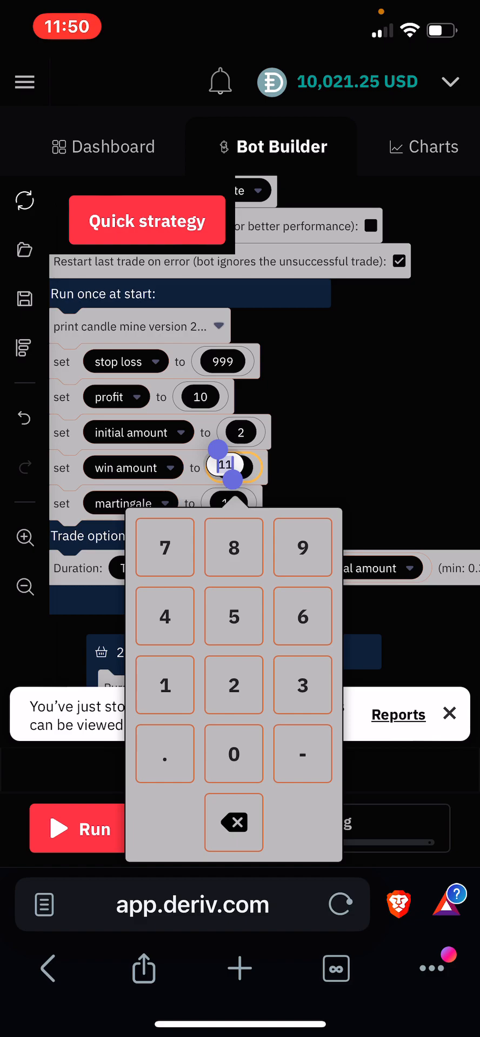
click(450, 713)
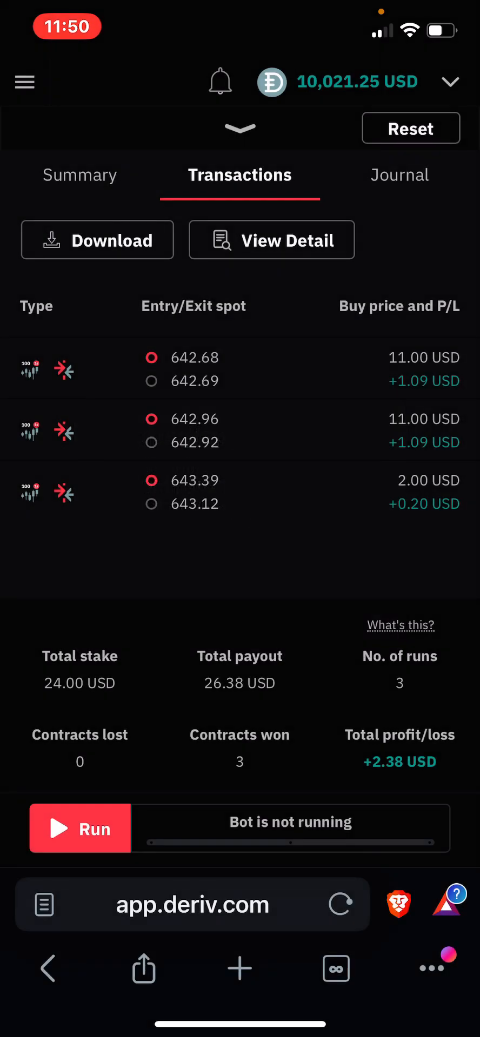
click(80, 828)
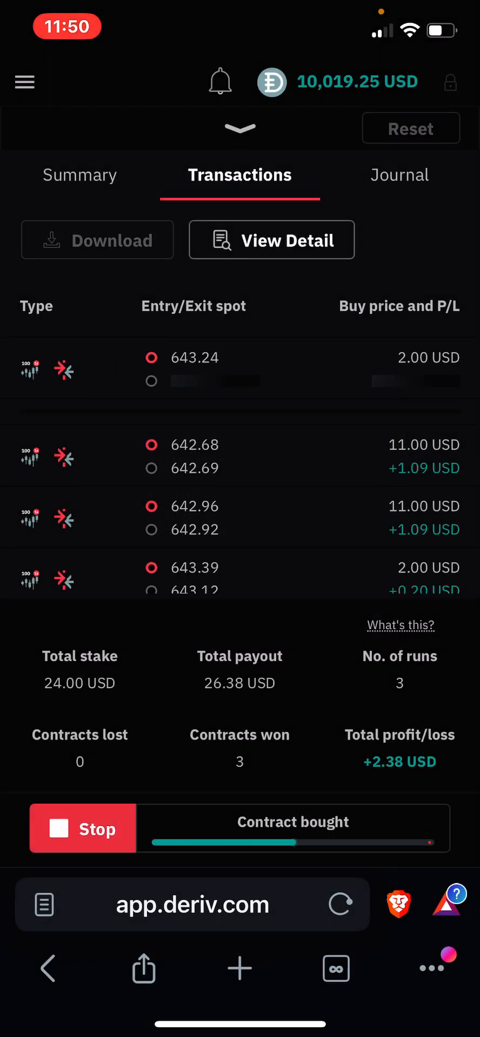